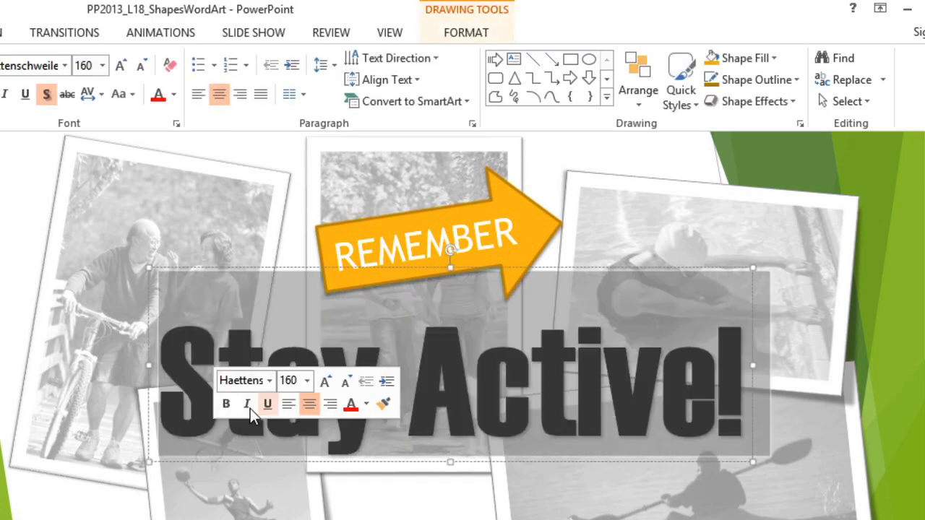
Switch to the Drawing Tools Format ribbon for the Stay Active! text box
click(466, 33)
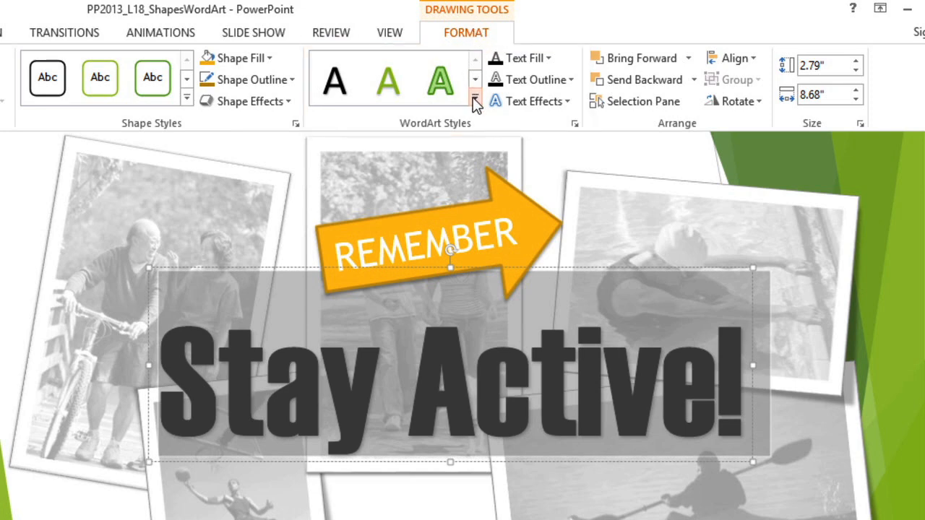
click(474, 97)
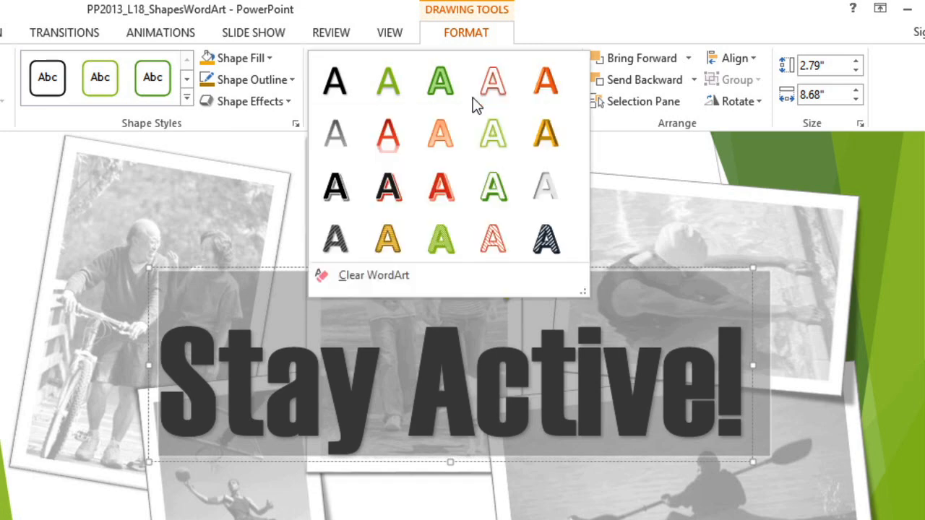
click(441, 79)
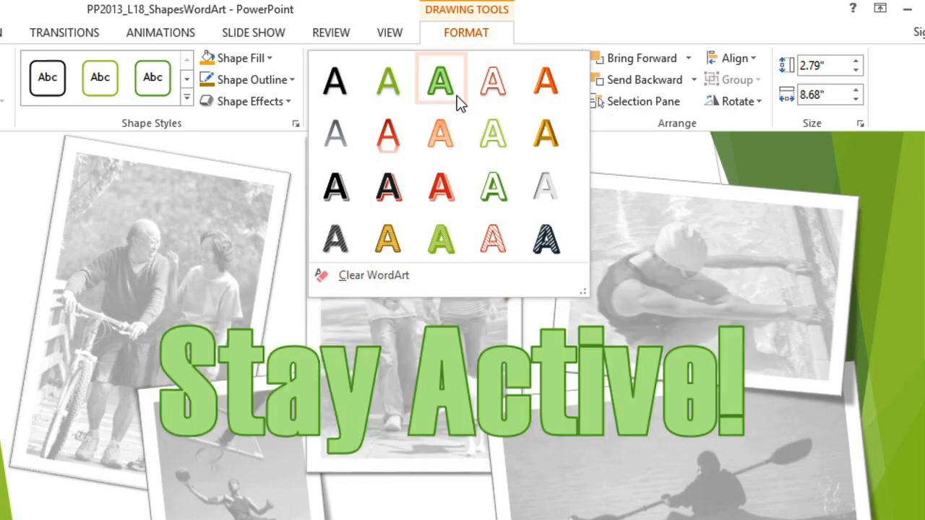
click(492, 79)
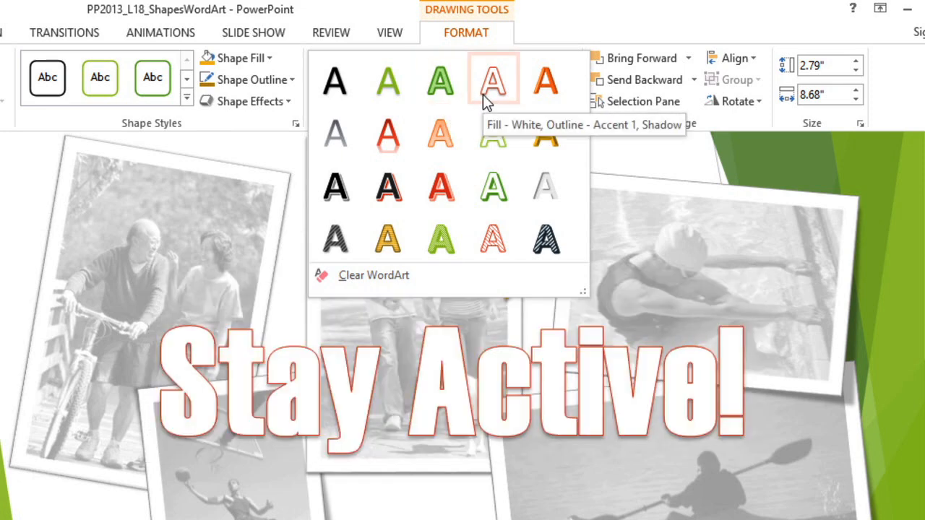
click(494, 80)
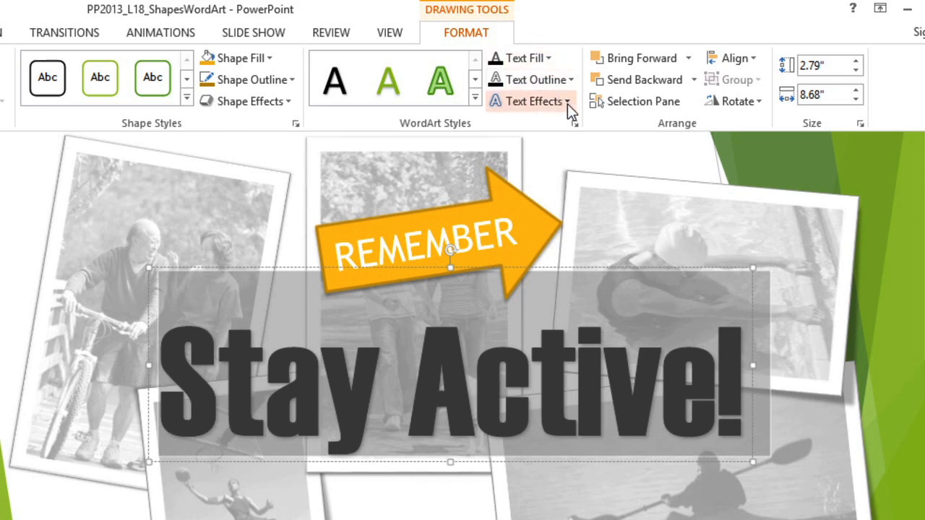
Apply a curved Warp transform from Text Effects to the Stay Active! text
click(533, 101)
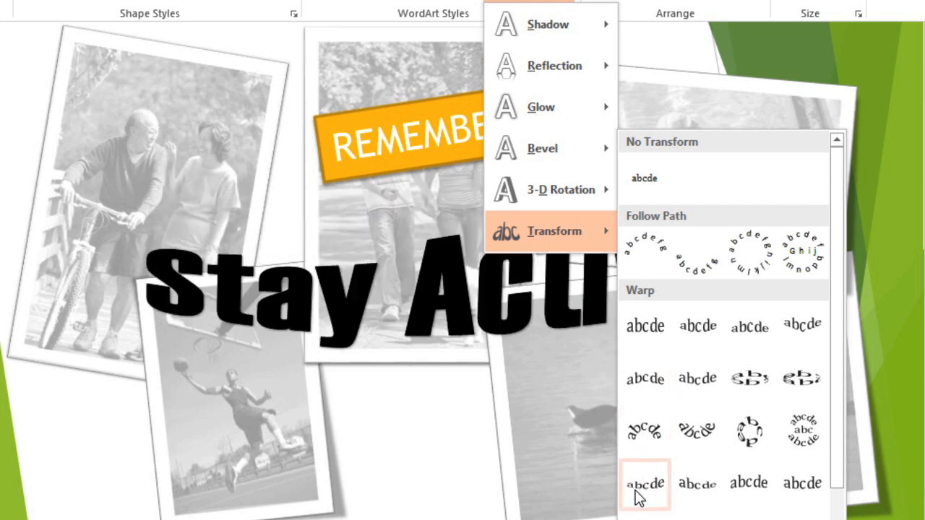
click(644, 483)
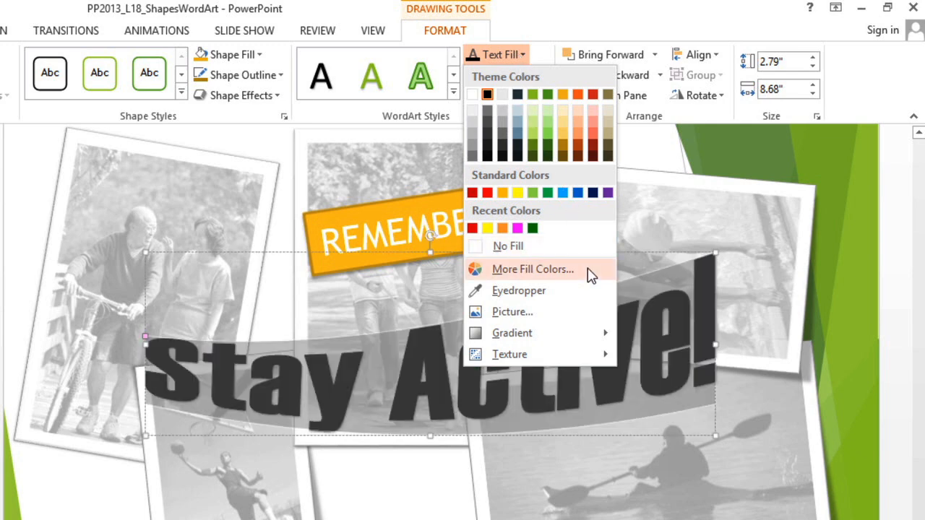
mouse_move(532, 268)
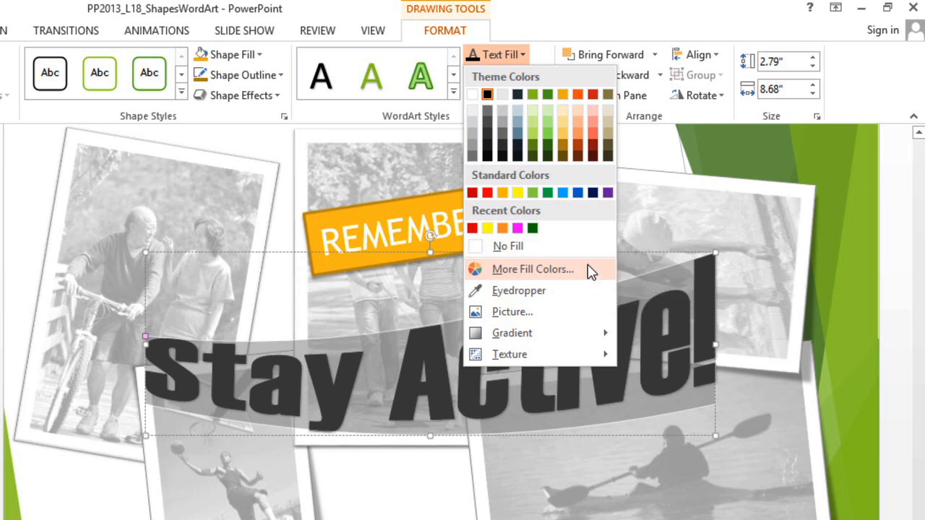
Set the Stay Active! text fill to dark red
click(508, 245)
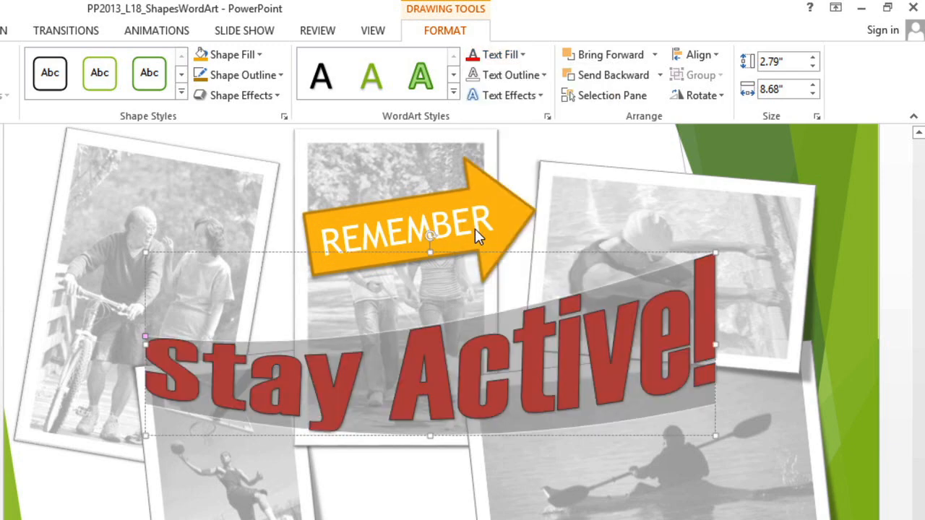
mouse_move(508, 74)
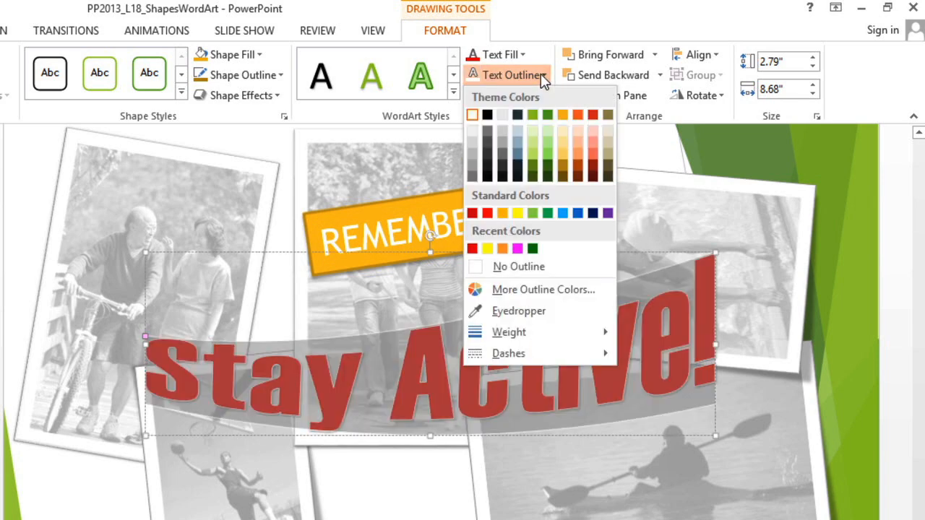
mouse_move(508, 331)
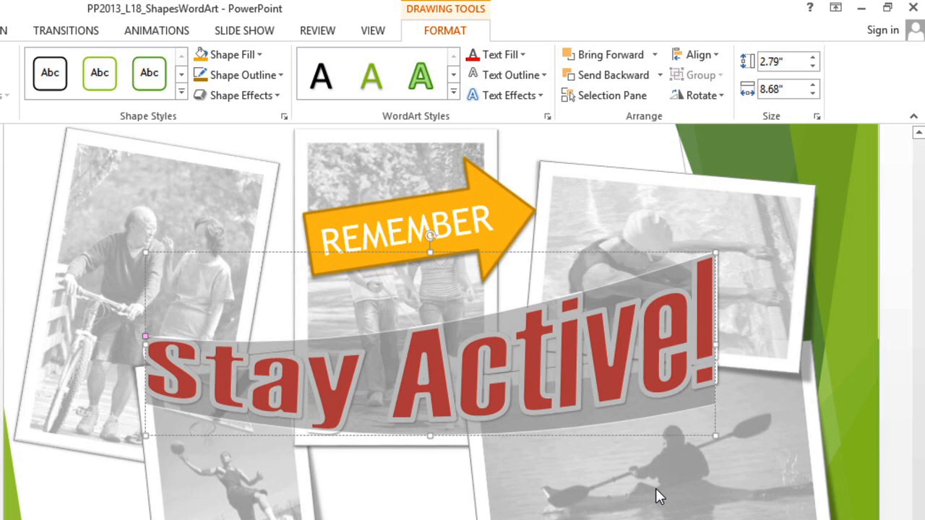
mouse_move(541, 116)
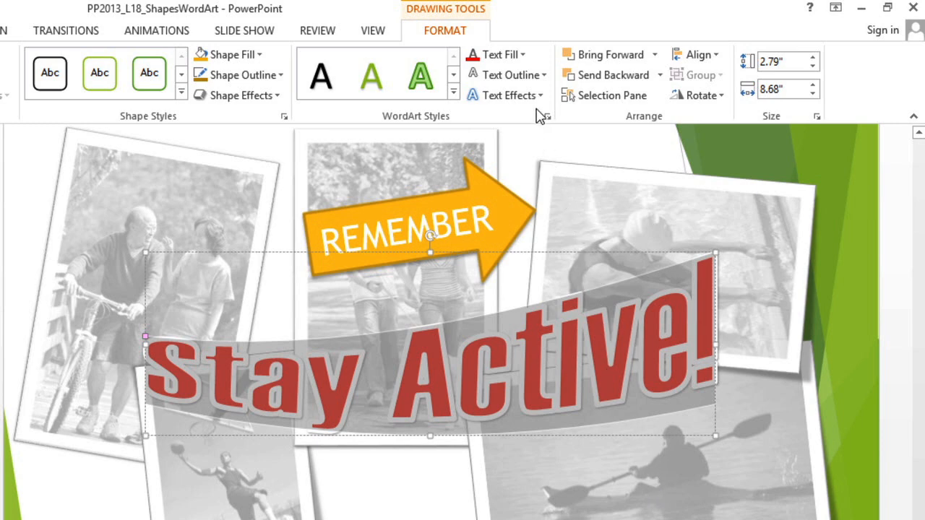
Open the Text Effects menu to reach the bevel presets
click(505, 95)
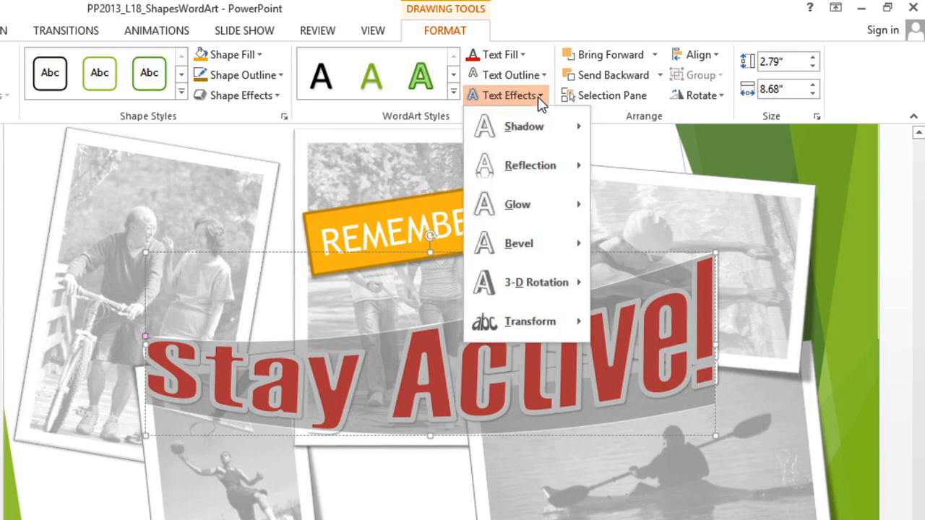
mouse_move(523, 126)
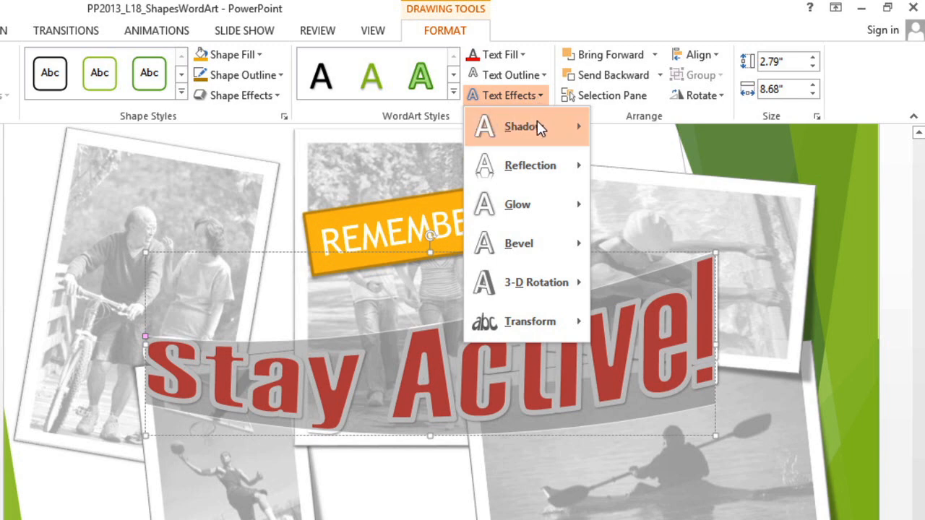
mouse_move(519, 243)
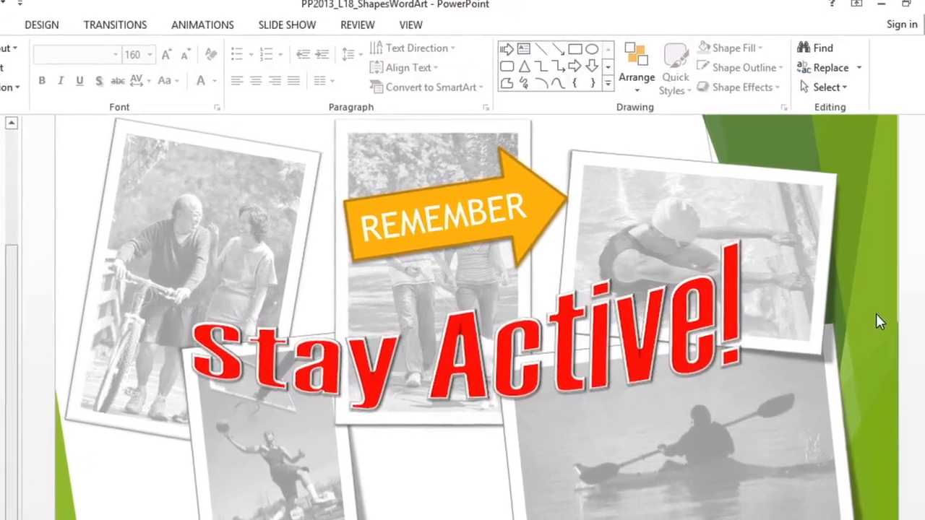
click(31, 13)
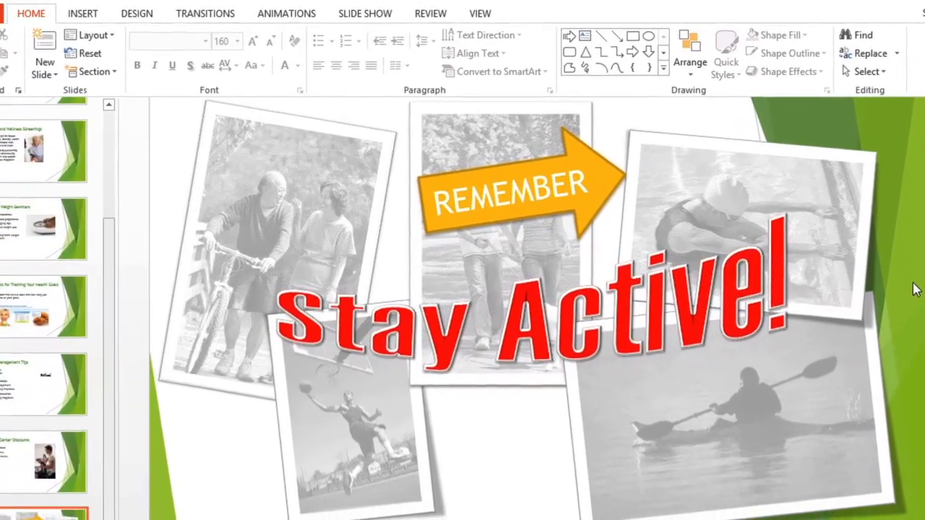